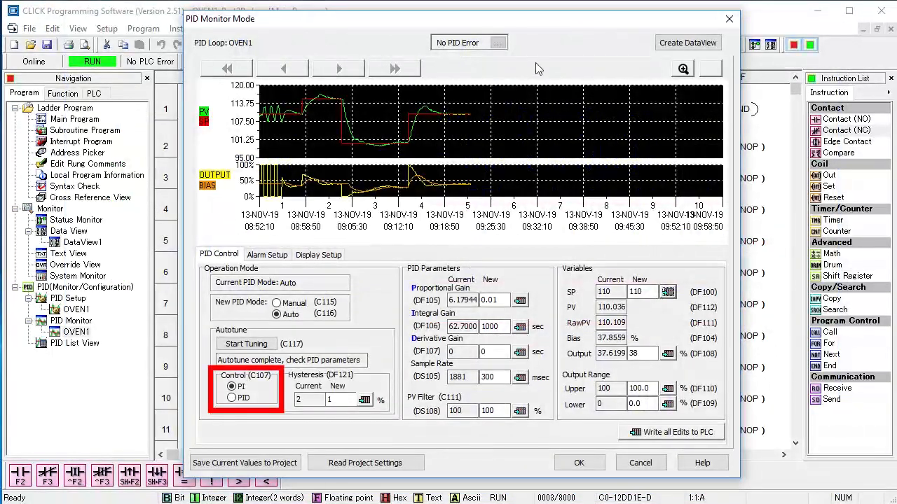
Switch OVEN1 control (C107) to PID and autotune it with a PV filter of 20.
left_click(231, 398)
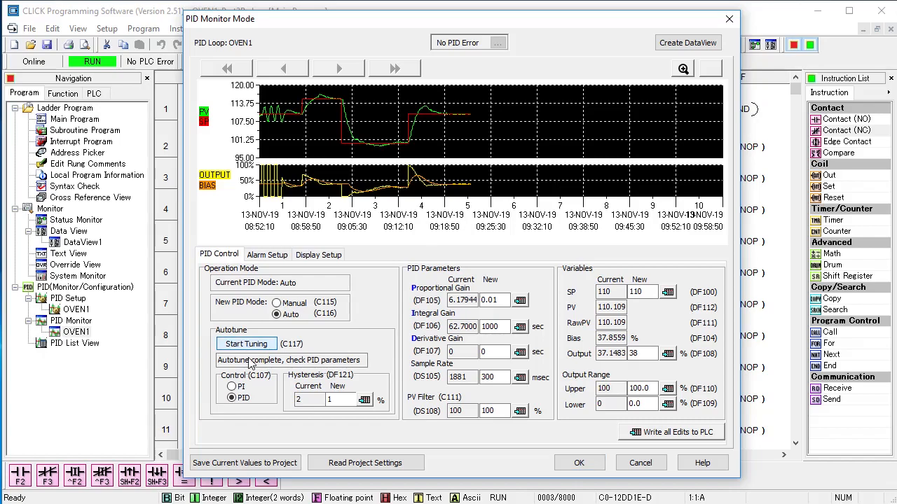
left_click(247, 343)
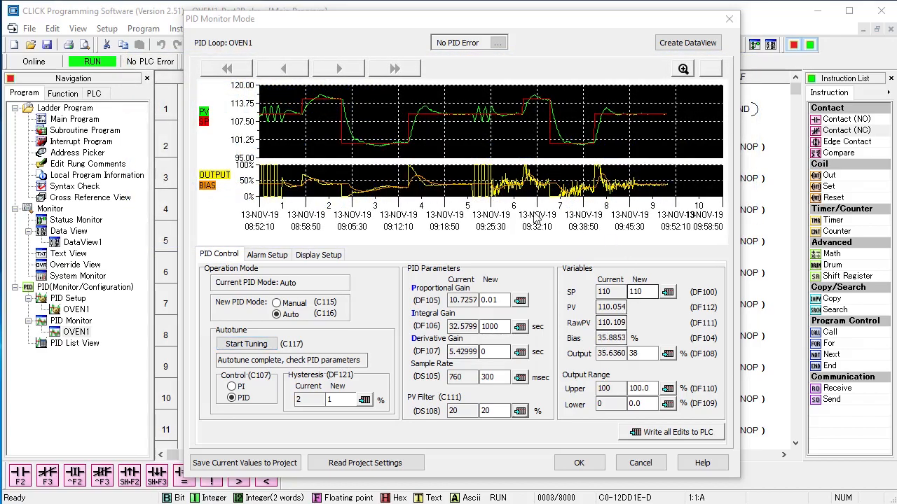
Rerun the autotune with hysteresis 0.1, reaching gains near 9.71, 36.54 and 6.09.
left_click(246, 344)
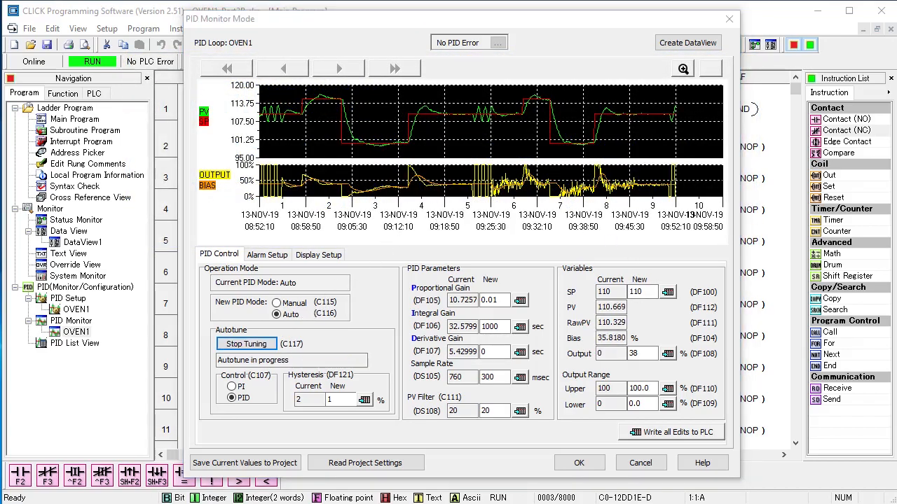
left_click(246, 343)
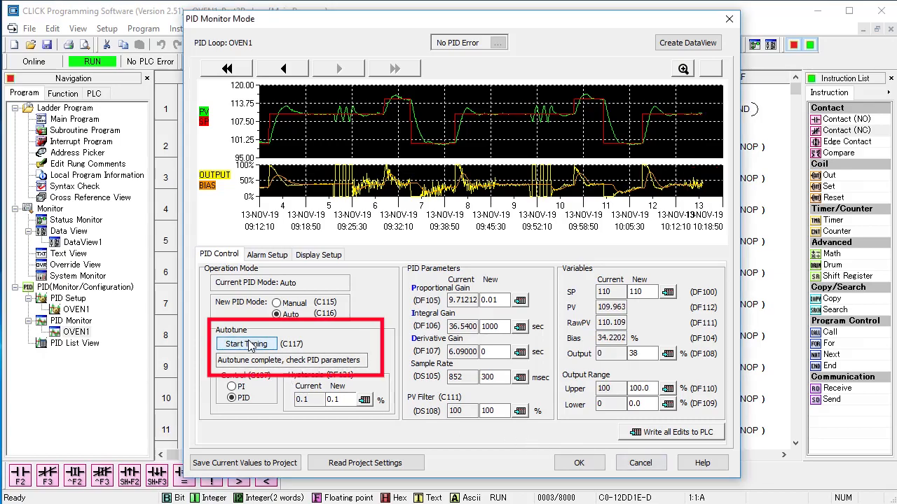
Autotune again to gains near 34.13, 13.2 and 2.2 and review the Output trend.
left_click(247, 344)
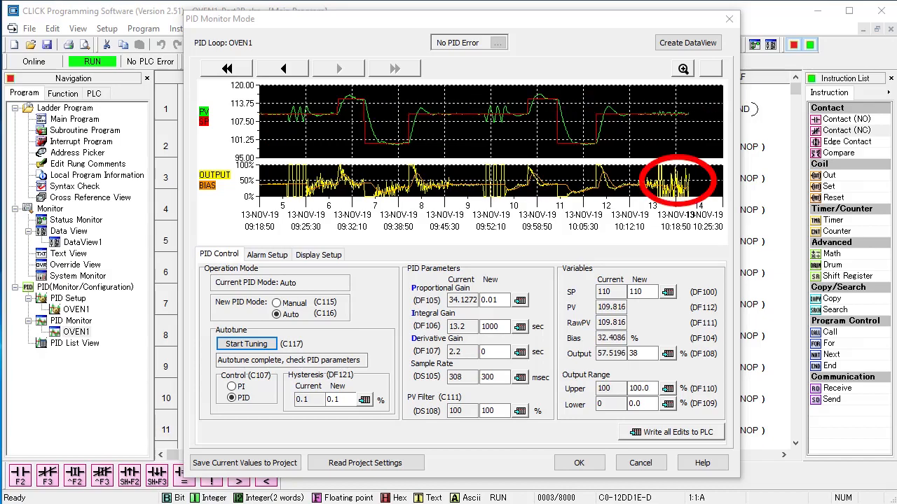
left_click(318, 255)
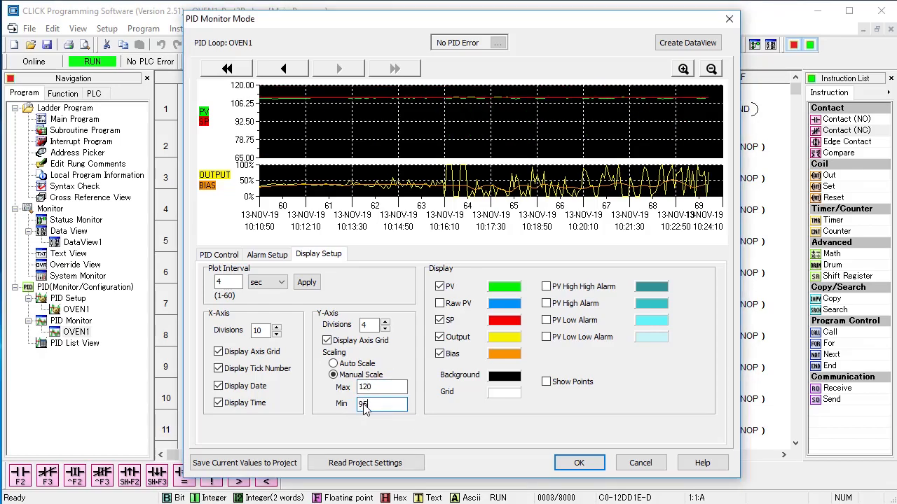
Set a manual Y-axis scale, autotune with hysteresis 0.5, and enter PV filter 10.
left_click(218, 254)
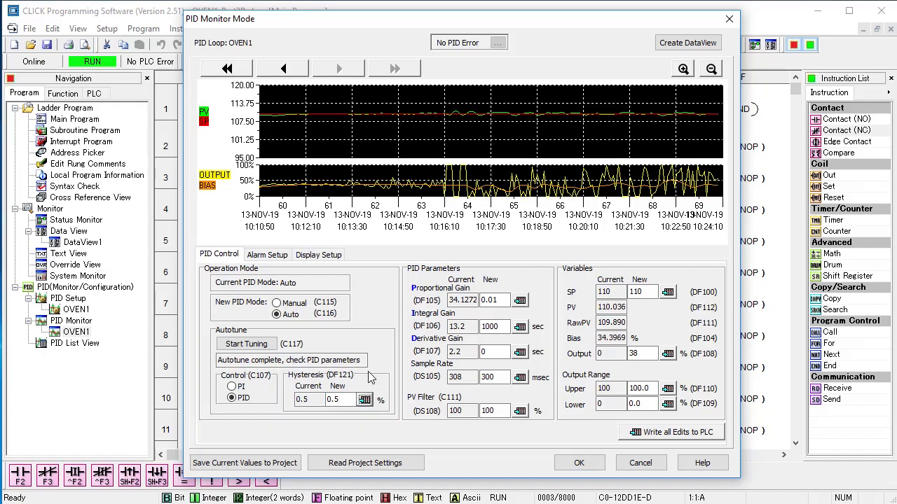
left_click(246, 343)
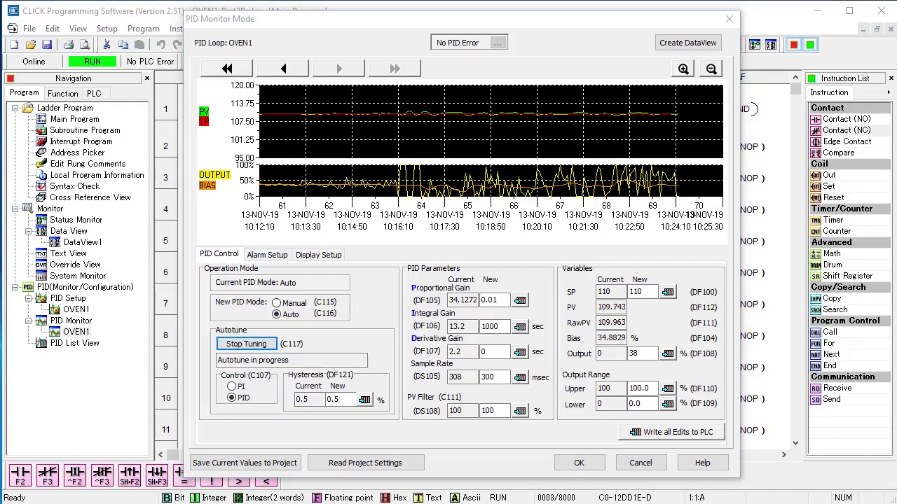
left_click(247, 343)
type("10")
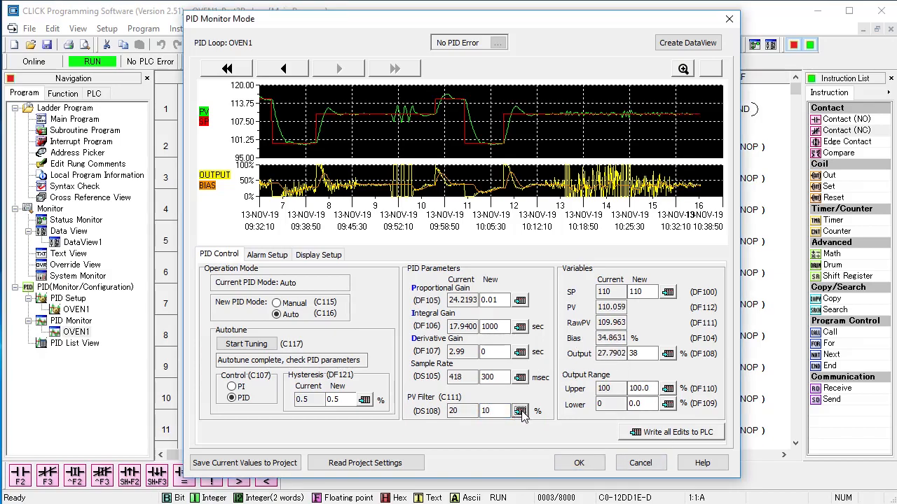
Write the PV filter of 10 (DS108) and autotune to gains 45, 18.96 and 3.16.
left_click(247, 343)
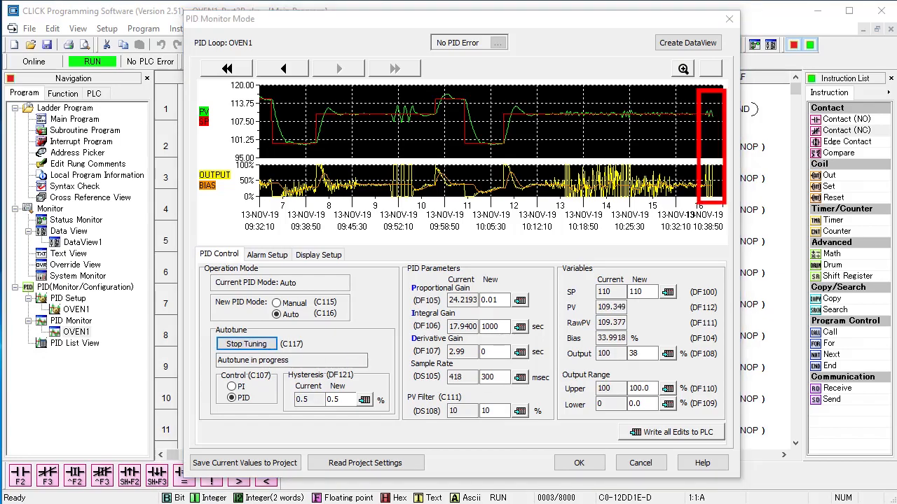
left_click(246, 343)
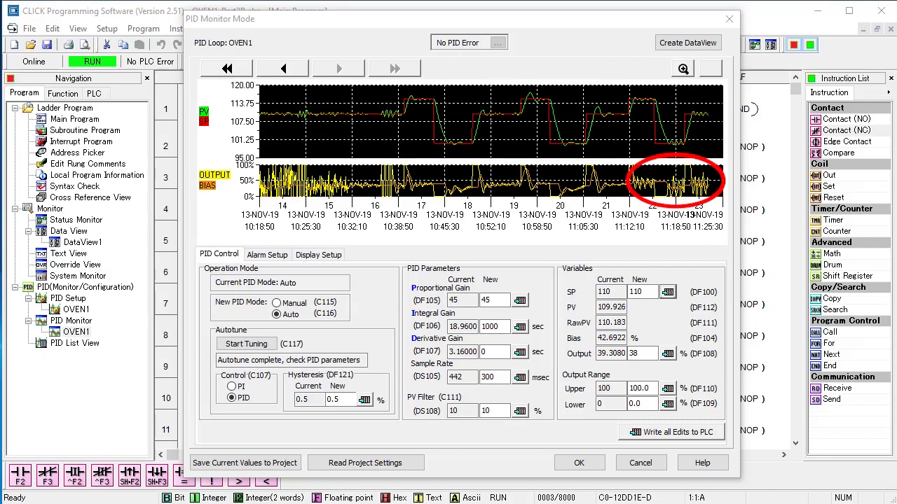
Write proportional gain 45 then 96, and apply a derivative gain of 0.
left_click(490, 300)
type("96")
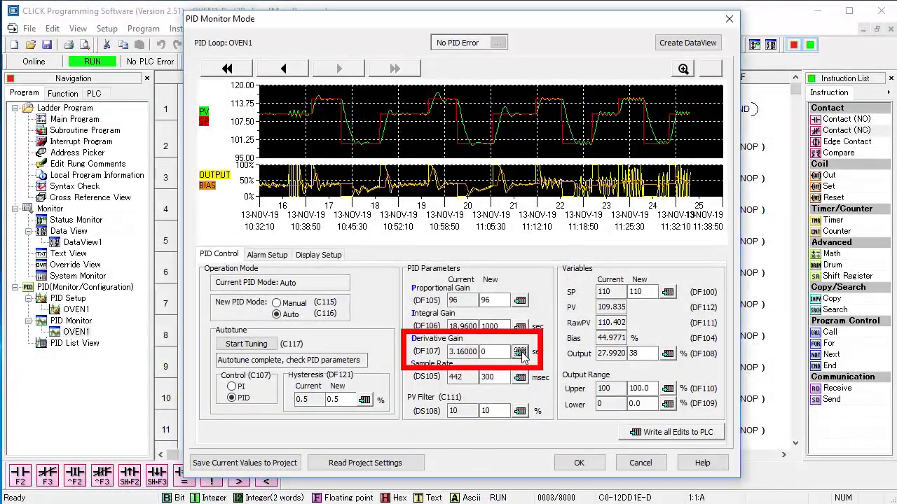
left_click(520, 351)
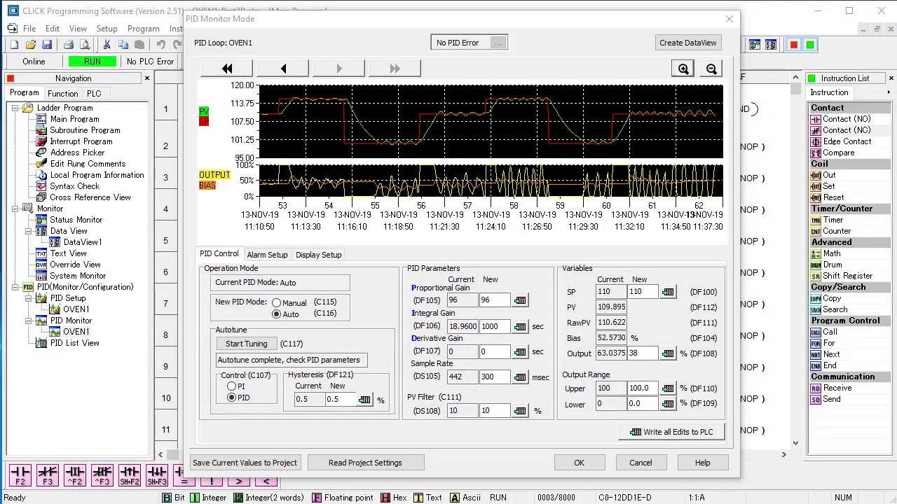